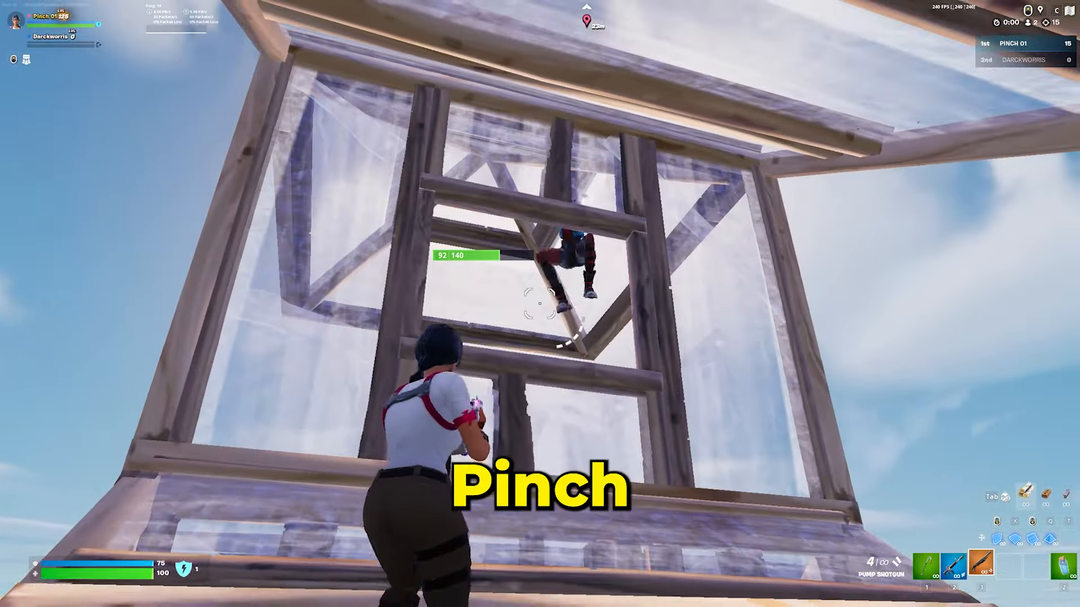
- Bring up Fortnite's Video settings: Performance rendering, fullscreen 2560x1440, Vsync off, 240 FPS
click(540, 304)
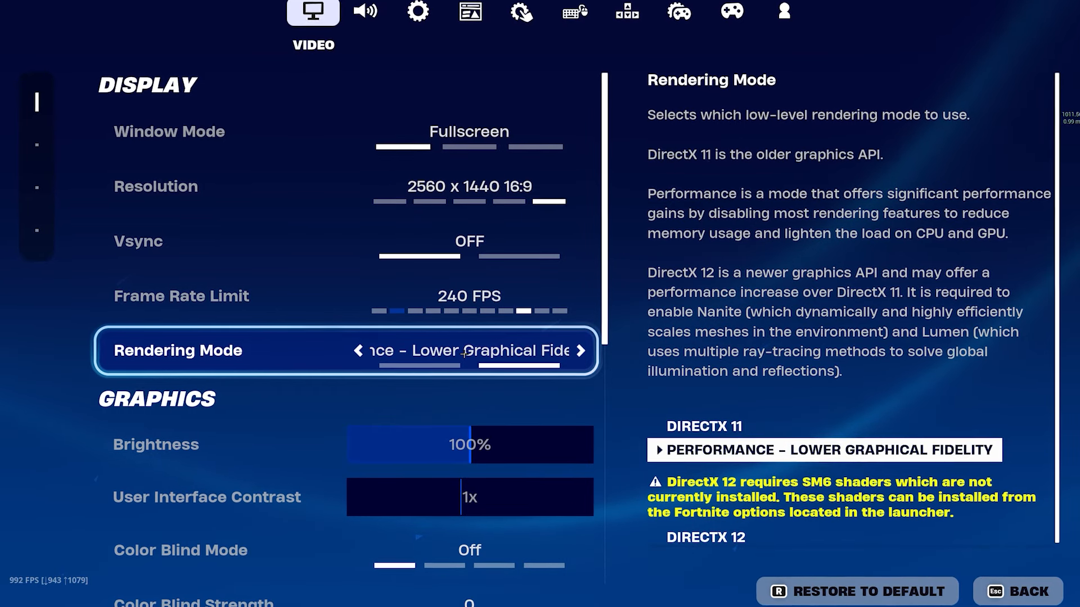
- Scroll to graphics quality: 3D Resolution 85%, Nanite off, View Distance Far, Textures and Meshes Low
scroll(down, 3)
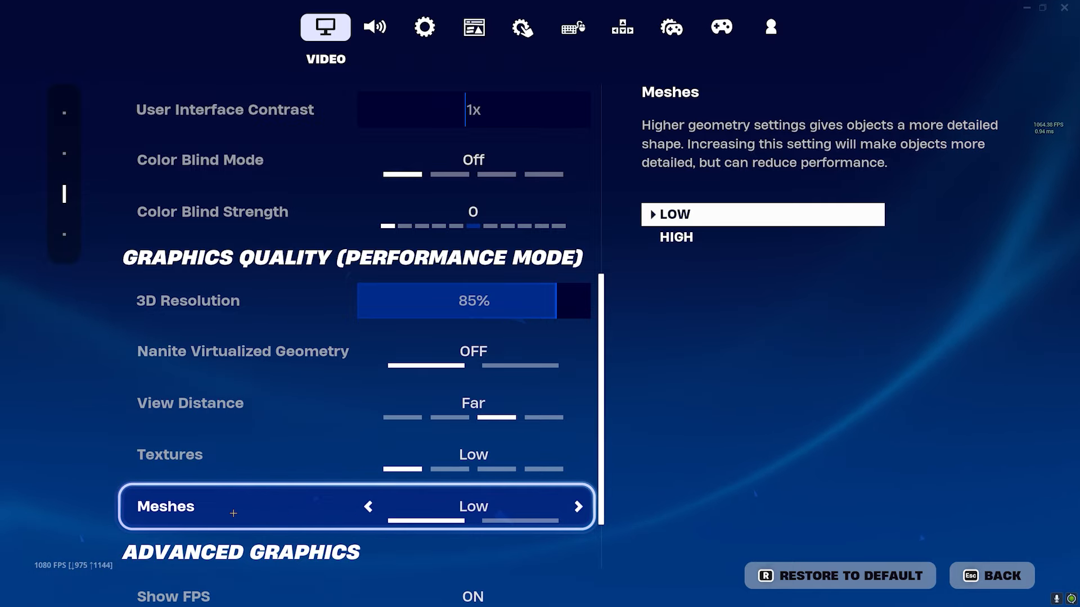
- Switch Record Replays and Enable Idle Energy Saving to OFF in the Game tab, then exit Fortnite
click(423, 27)
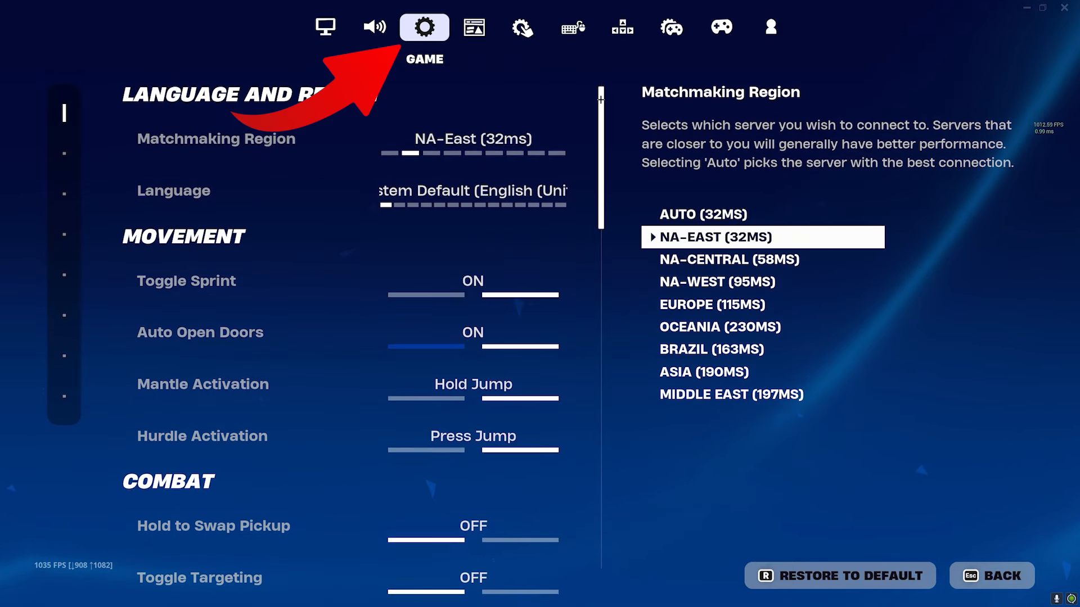
scroll(down, 3)
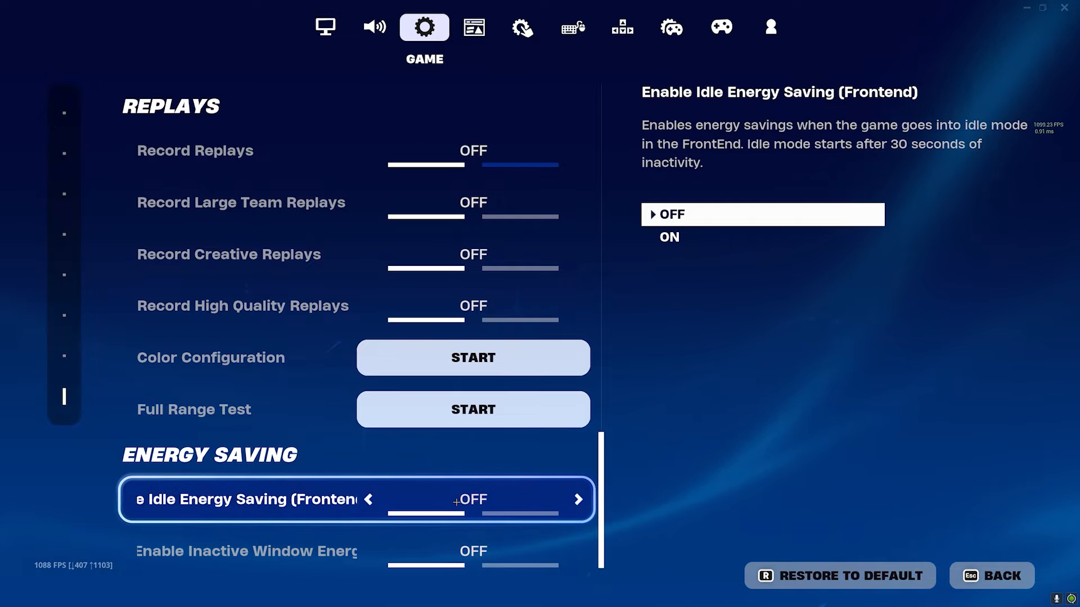
key(down)
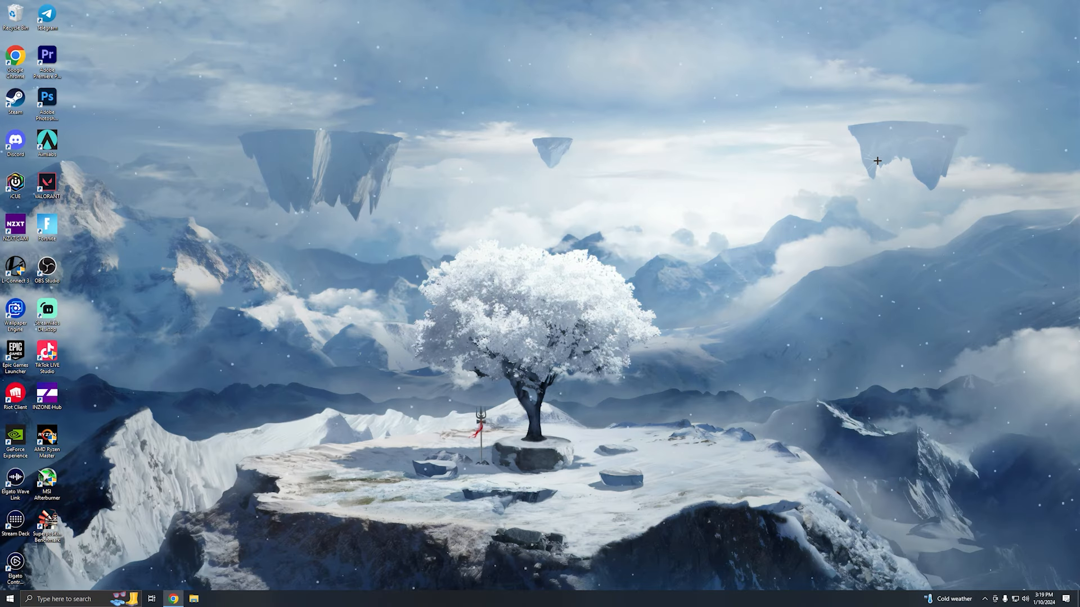
- Search Windows for power & sleep settings and make High performance the power plan
click(65, 598)
text(power)
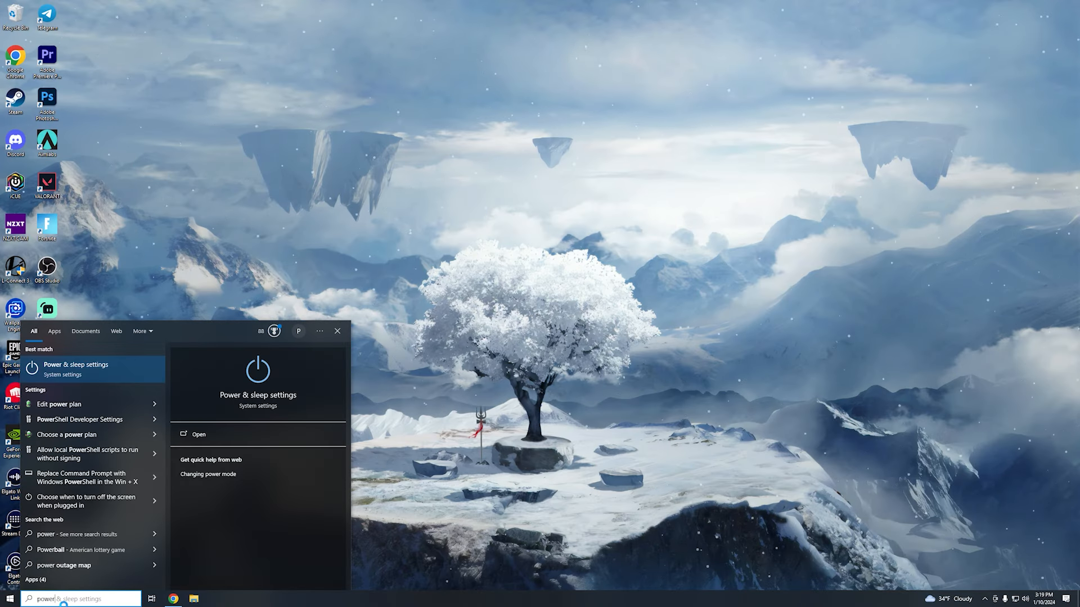
click(67, 434)
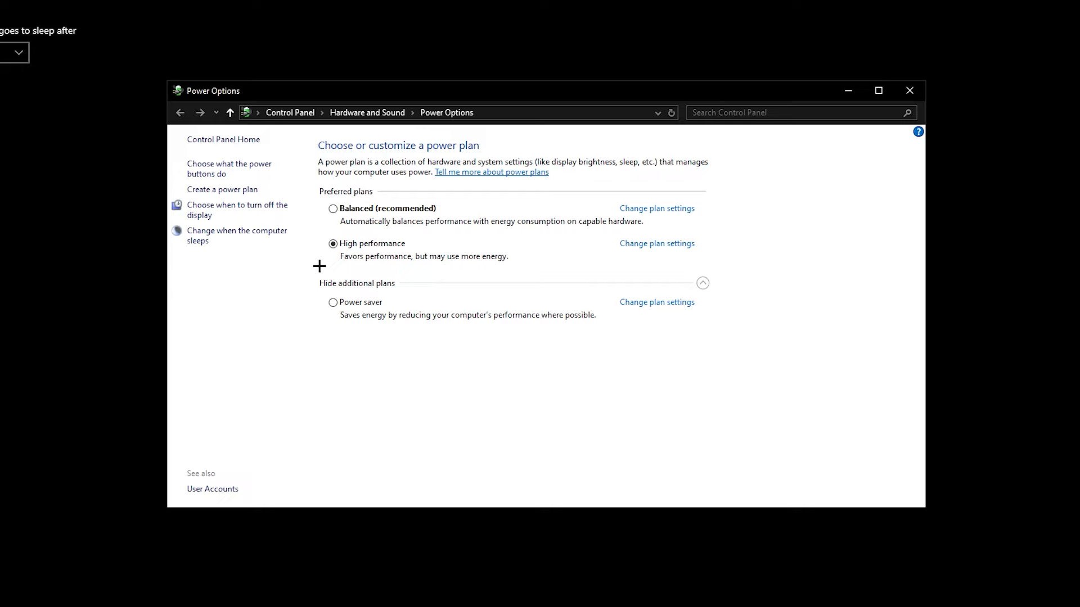
mouse_move(384, 243)
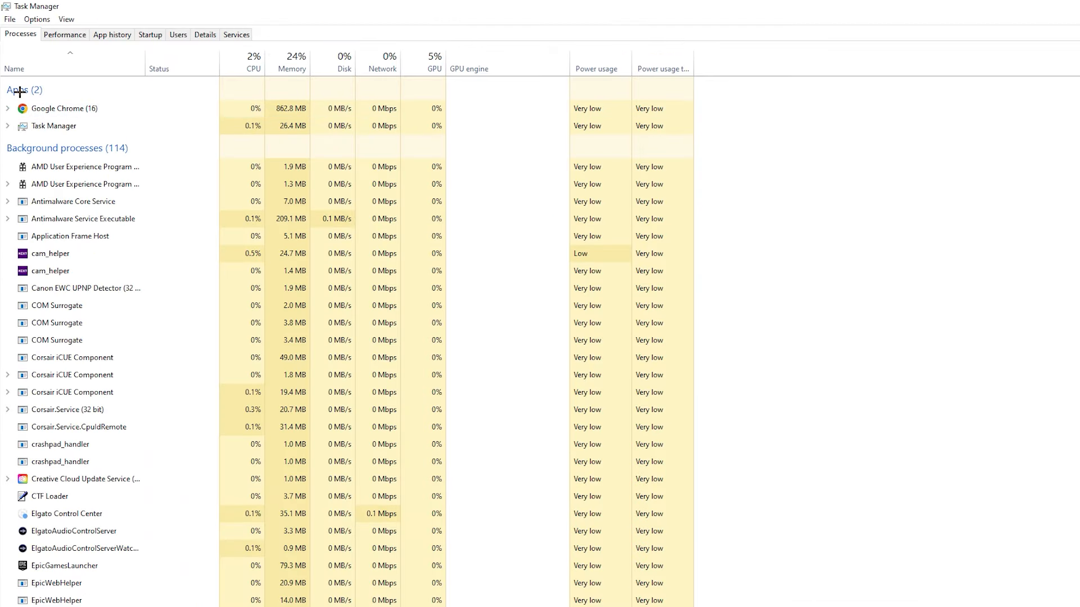
- Review Task Manager's startup apps, selecting the Elgato Control Center entry
click(150, 34)
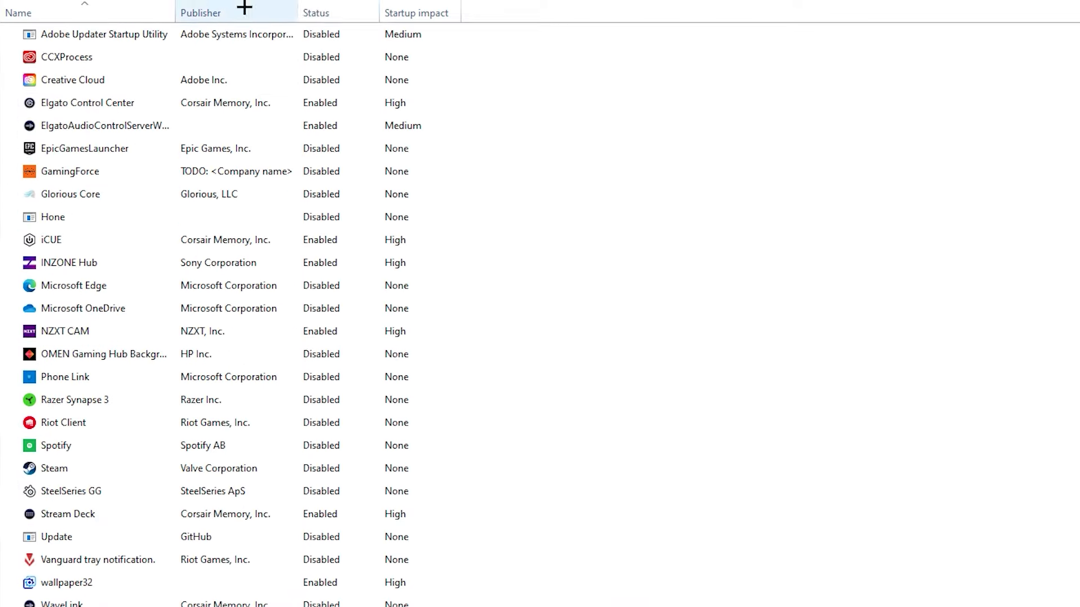
scroll(down, 3)
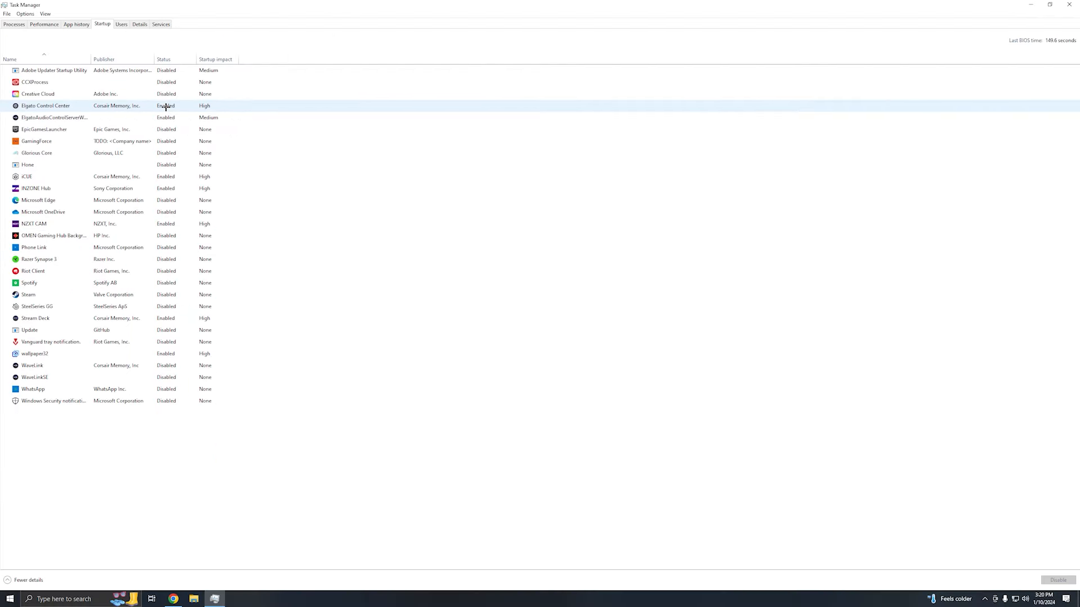
click(54, 70)
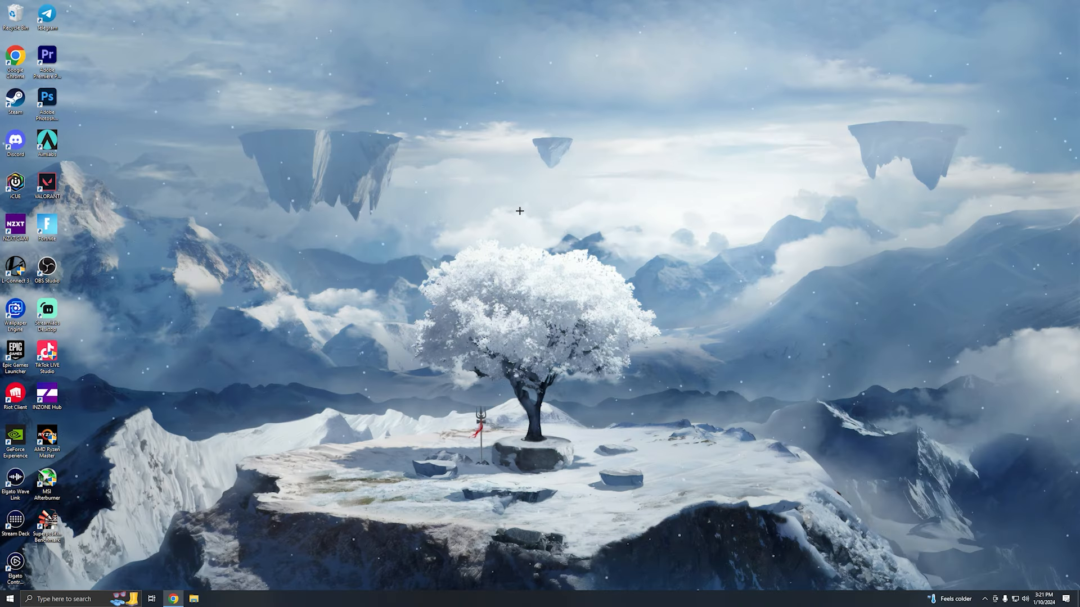
- Launch NVIDIA Control Panel from the desktop's right-click menu
right_click(519, 210)
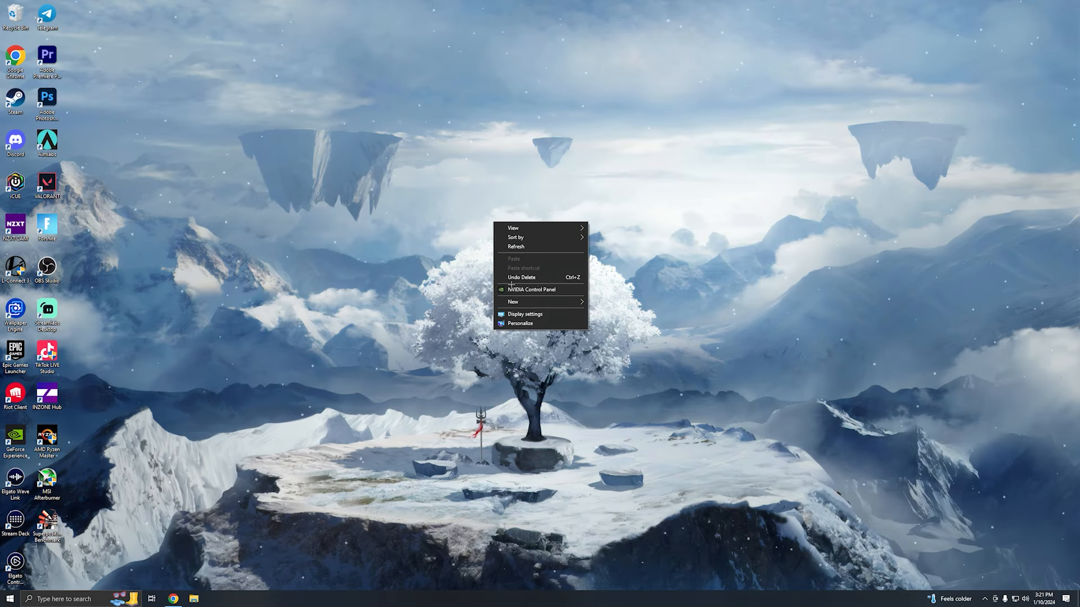
click(531, 289)
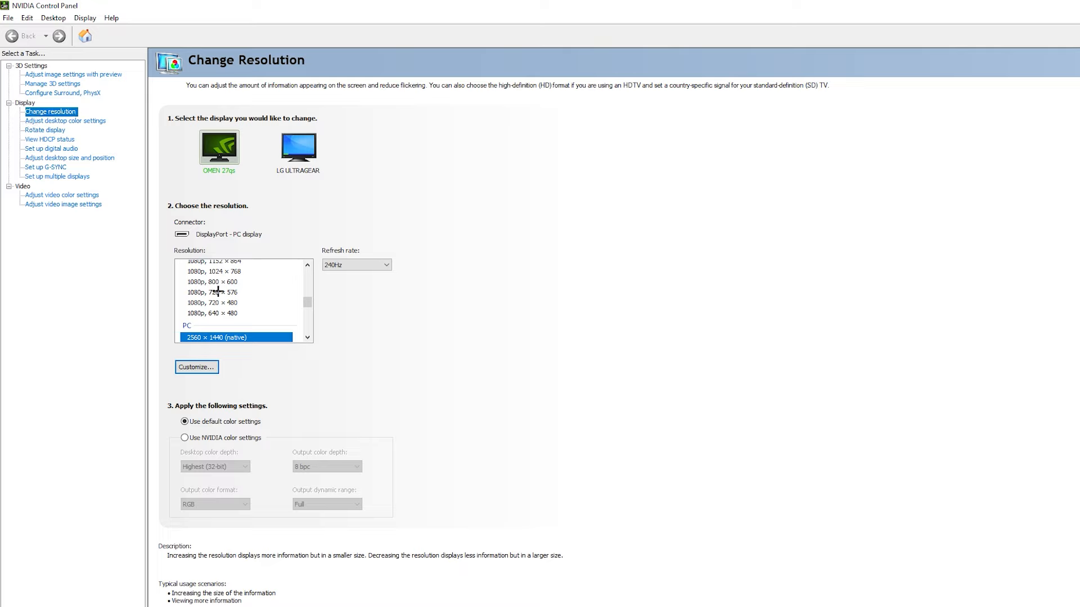
- Pick native 2560 × 1440 at 240Hz, then go to the Manage 3D Settings page
click(383, 264)
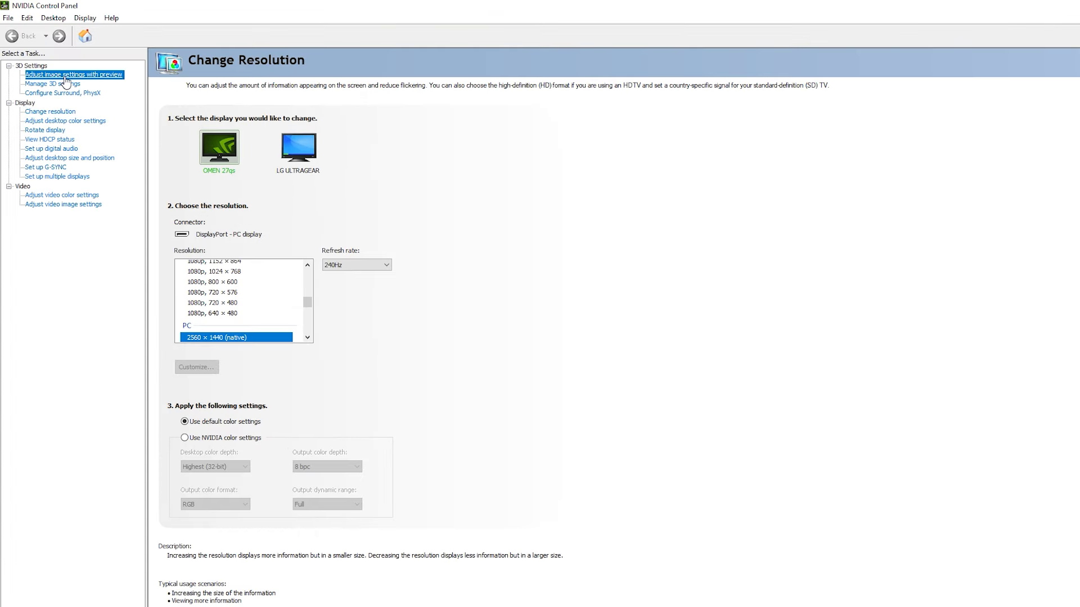
click(73, 74)
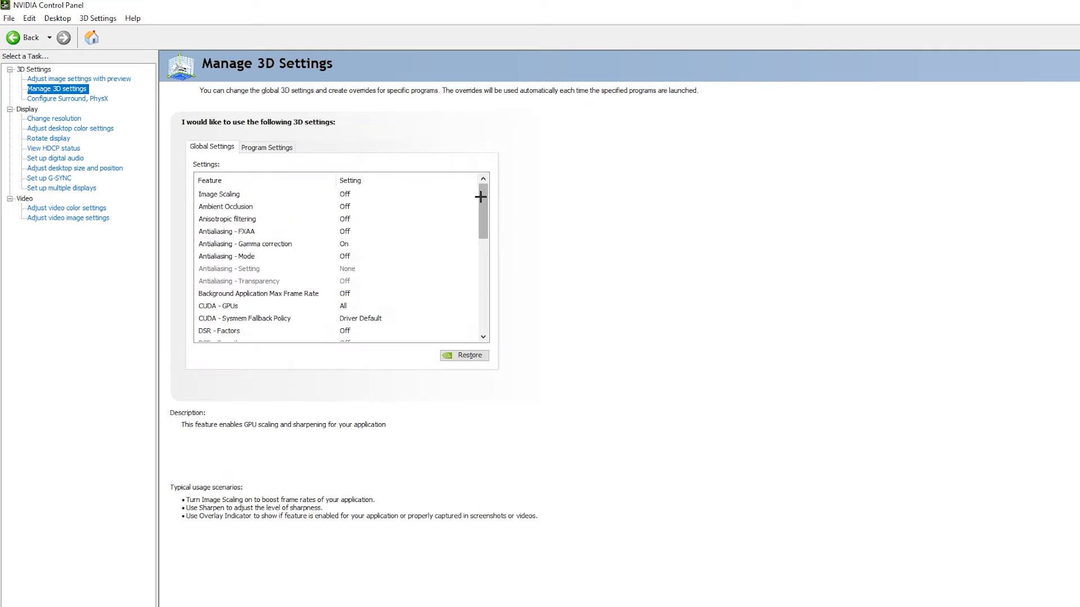
scroll(down, 3)
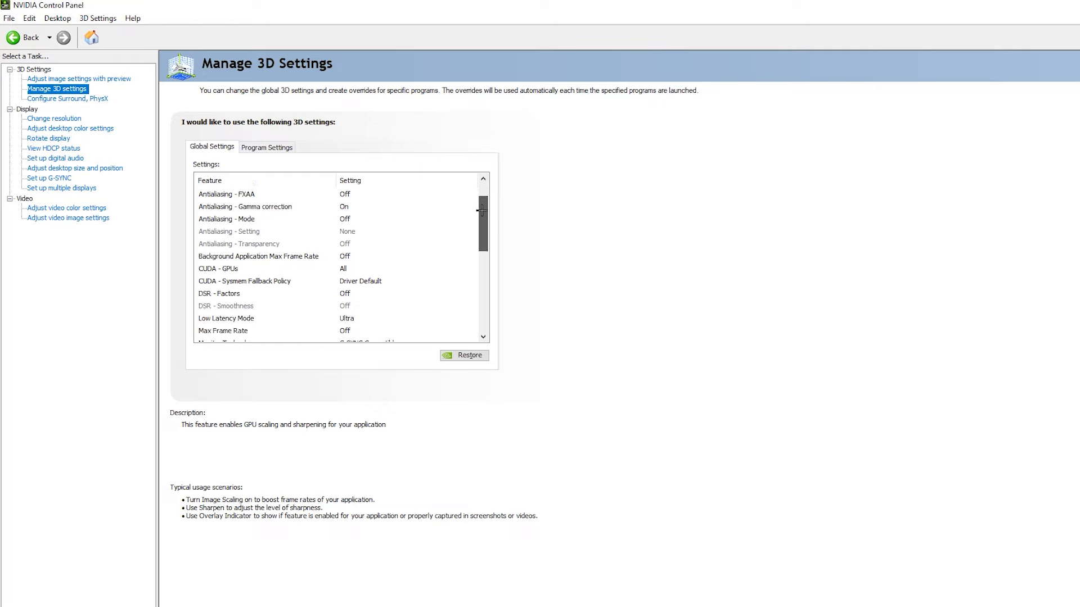
scroll(down, 3)
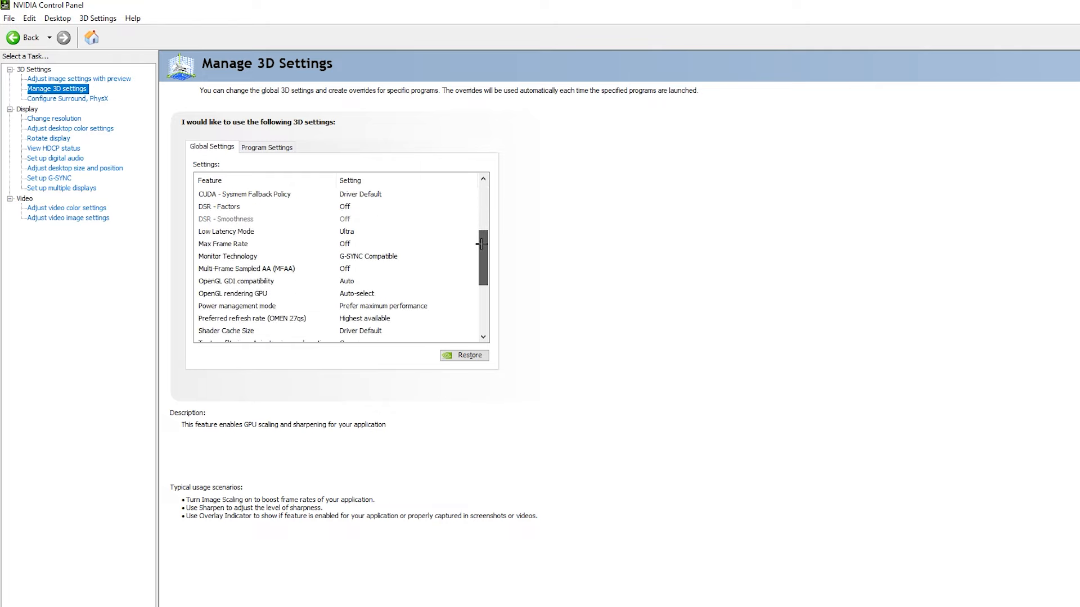
scroll(down, 3)
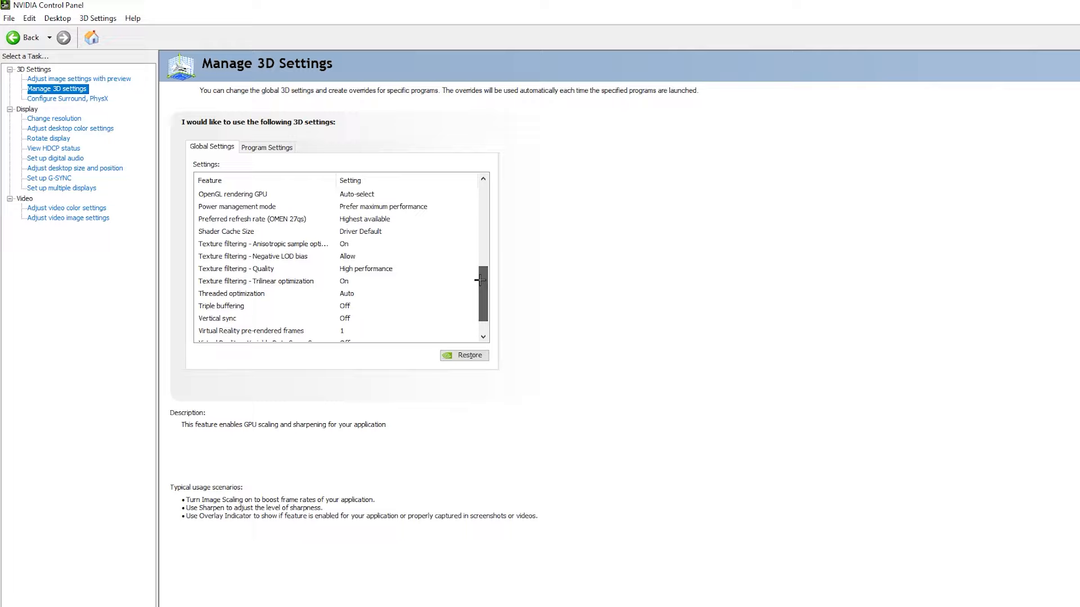